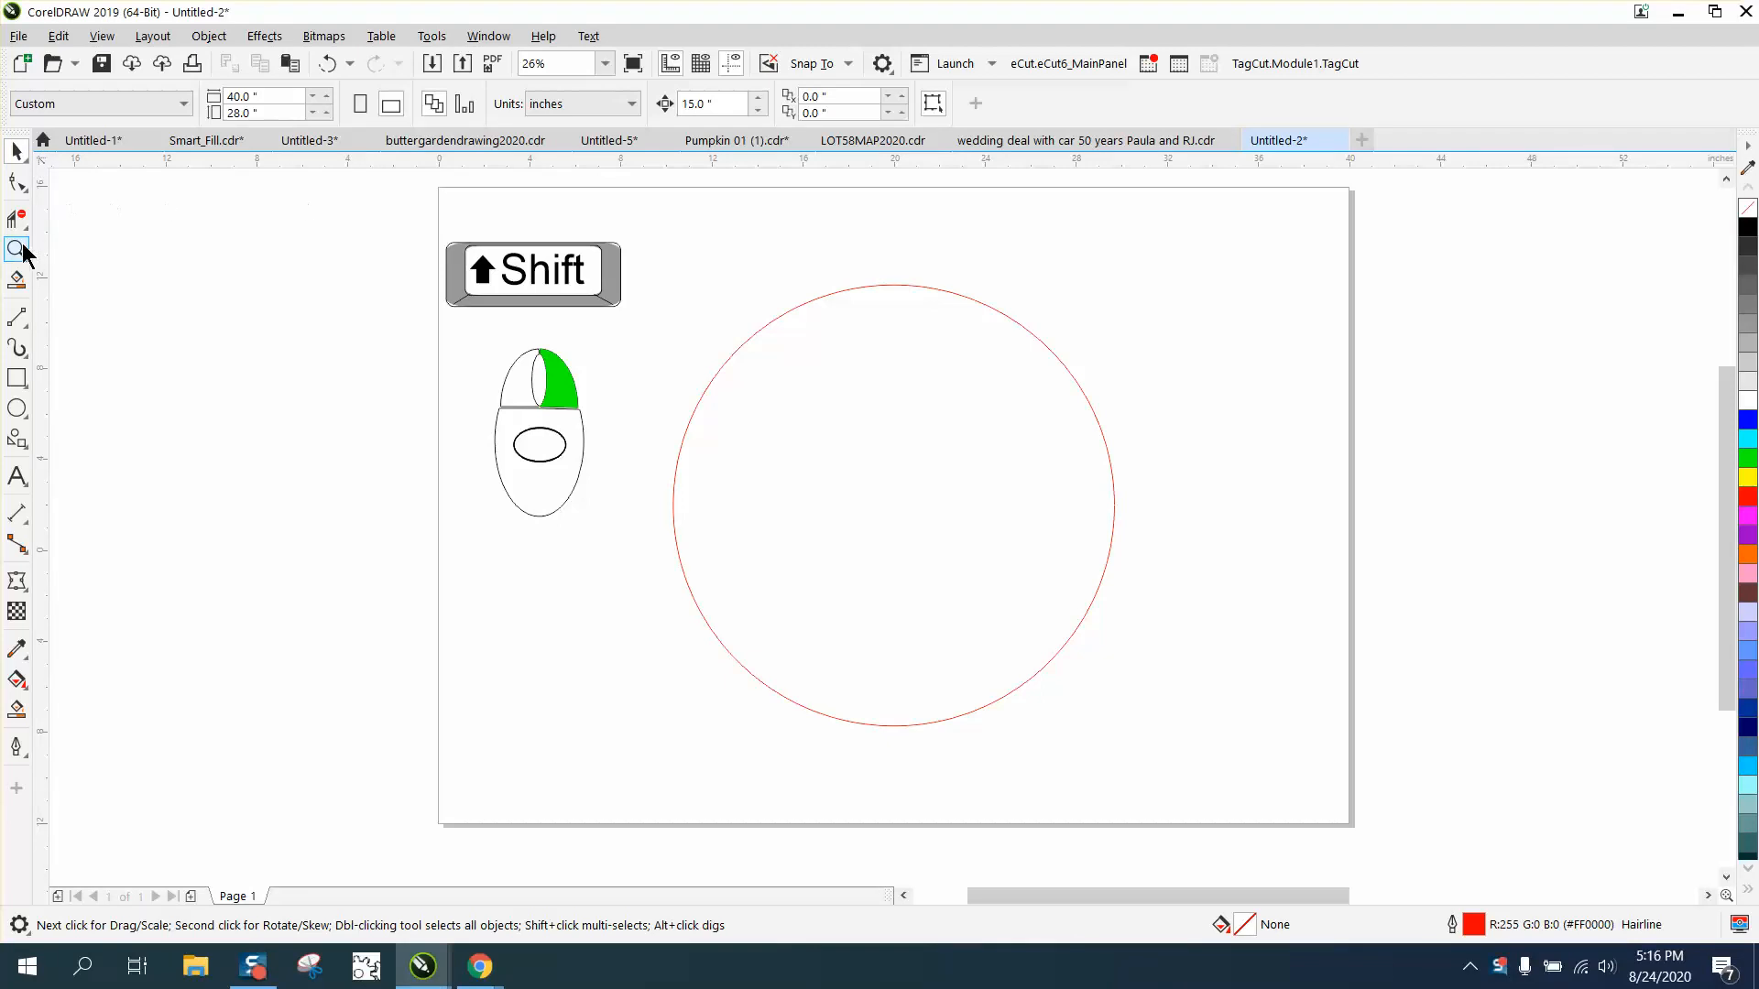
Step: Zoom in slightly so the red hairline circle fills more of the view
click(17, 250)
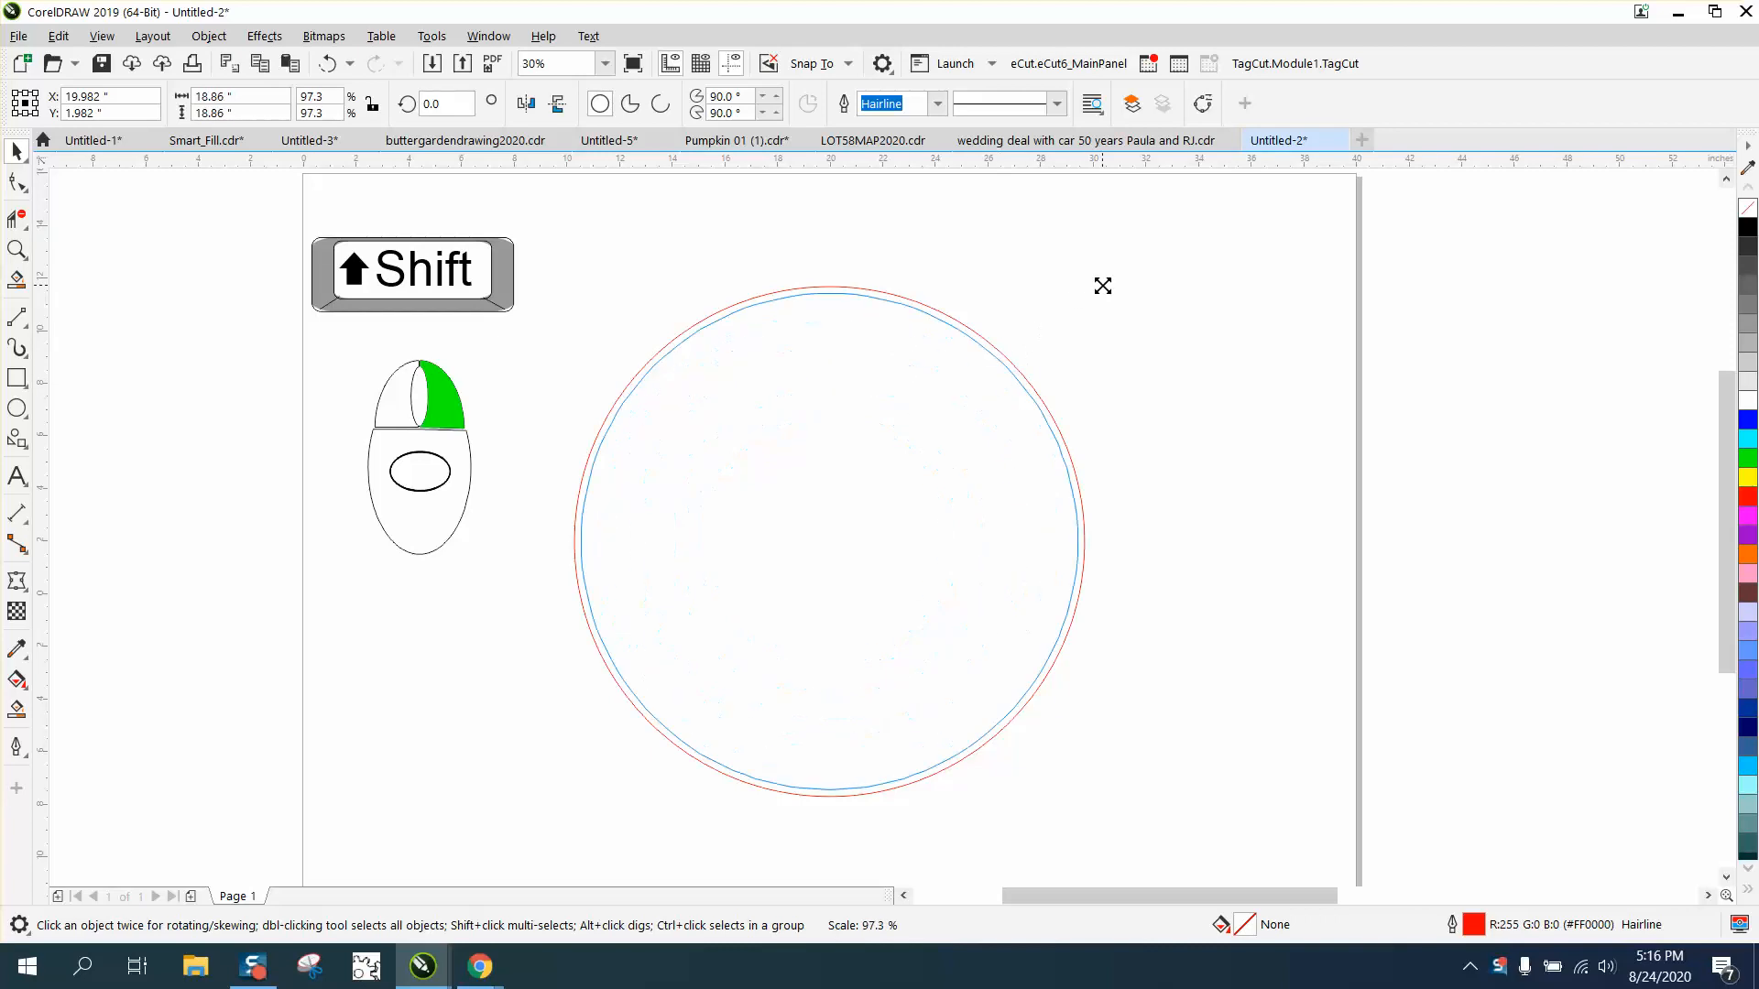
Step: Select the red hairline circle ready to drag a copy to the right
click(783, 291)
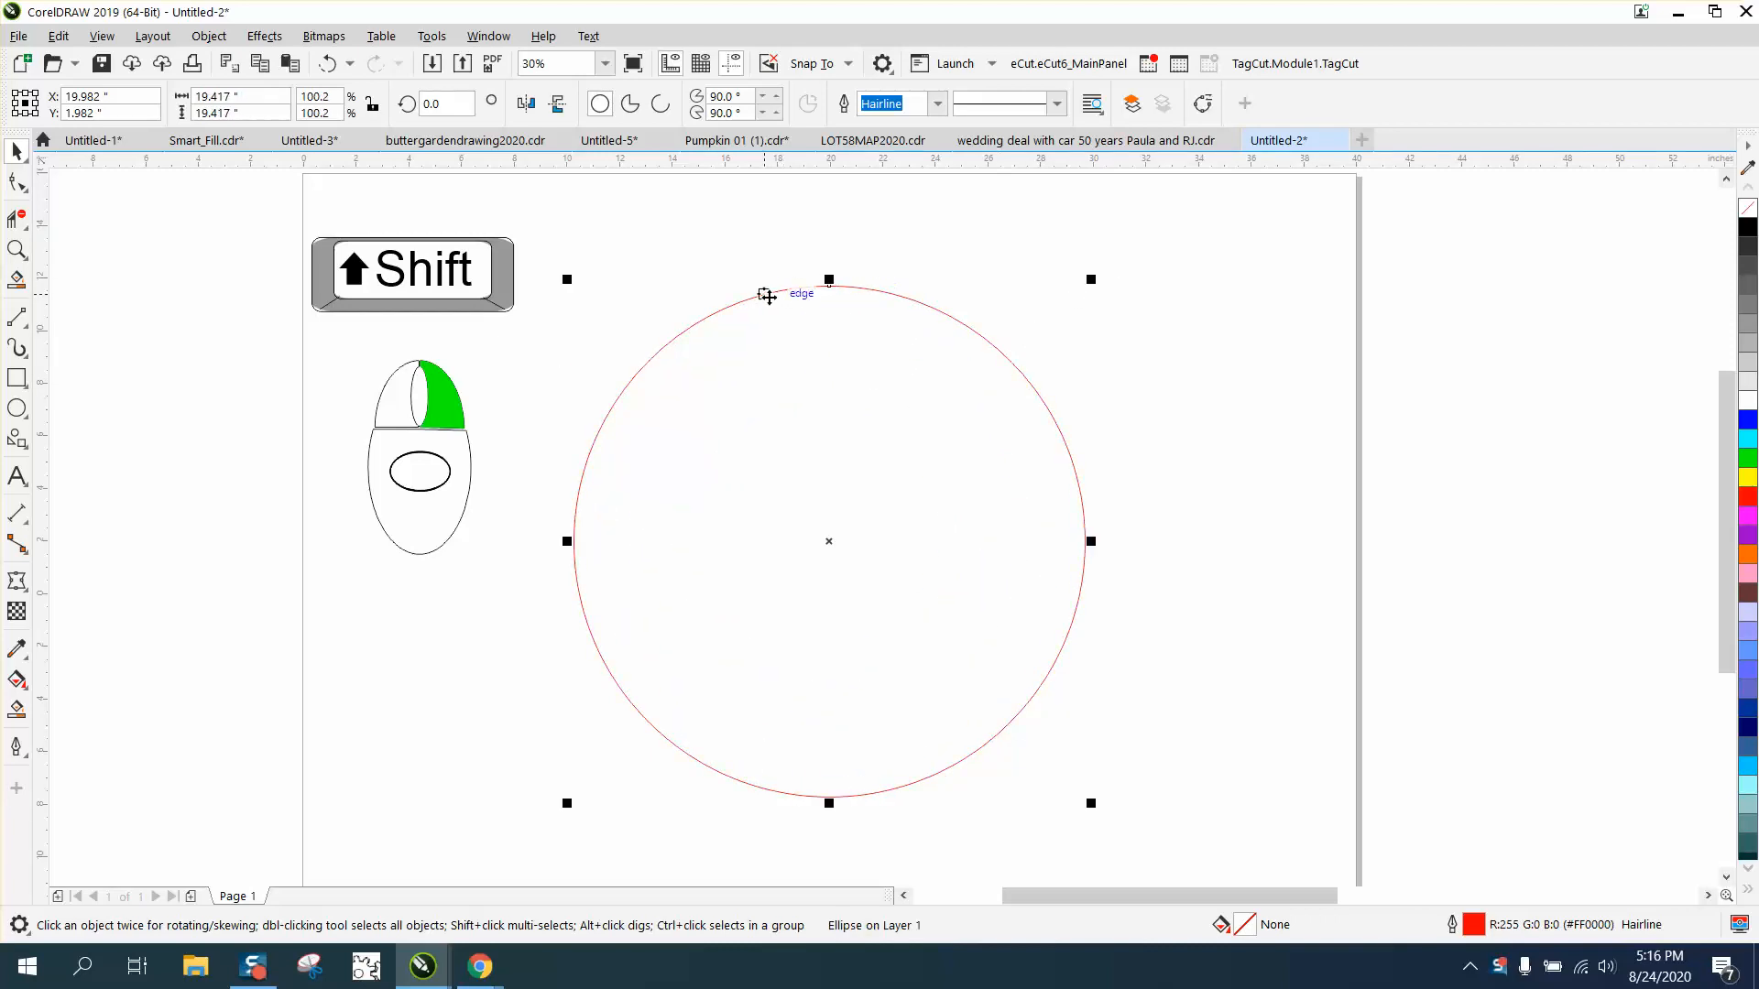
mouse_move(1095, 301)
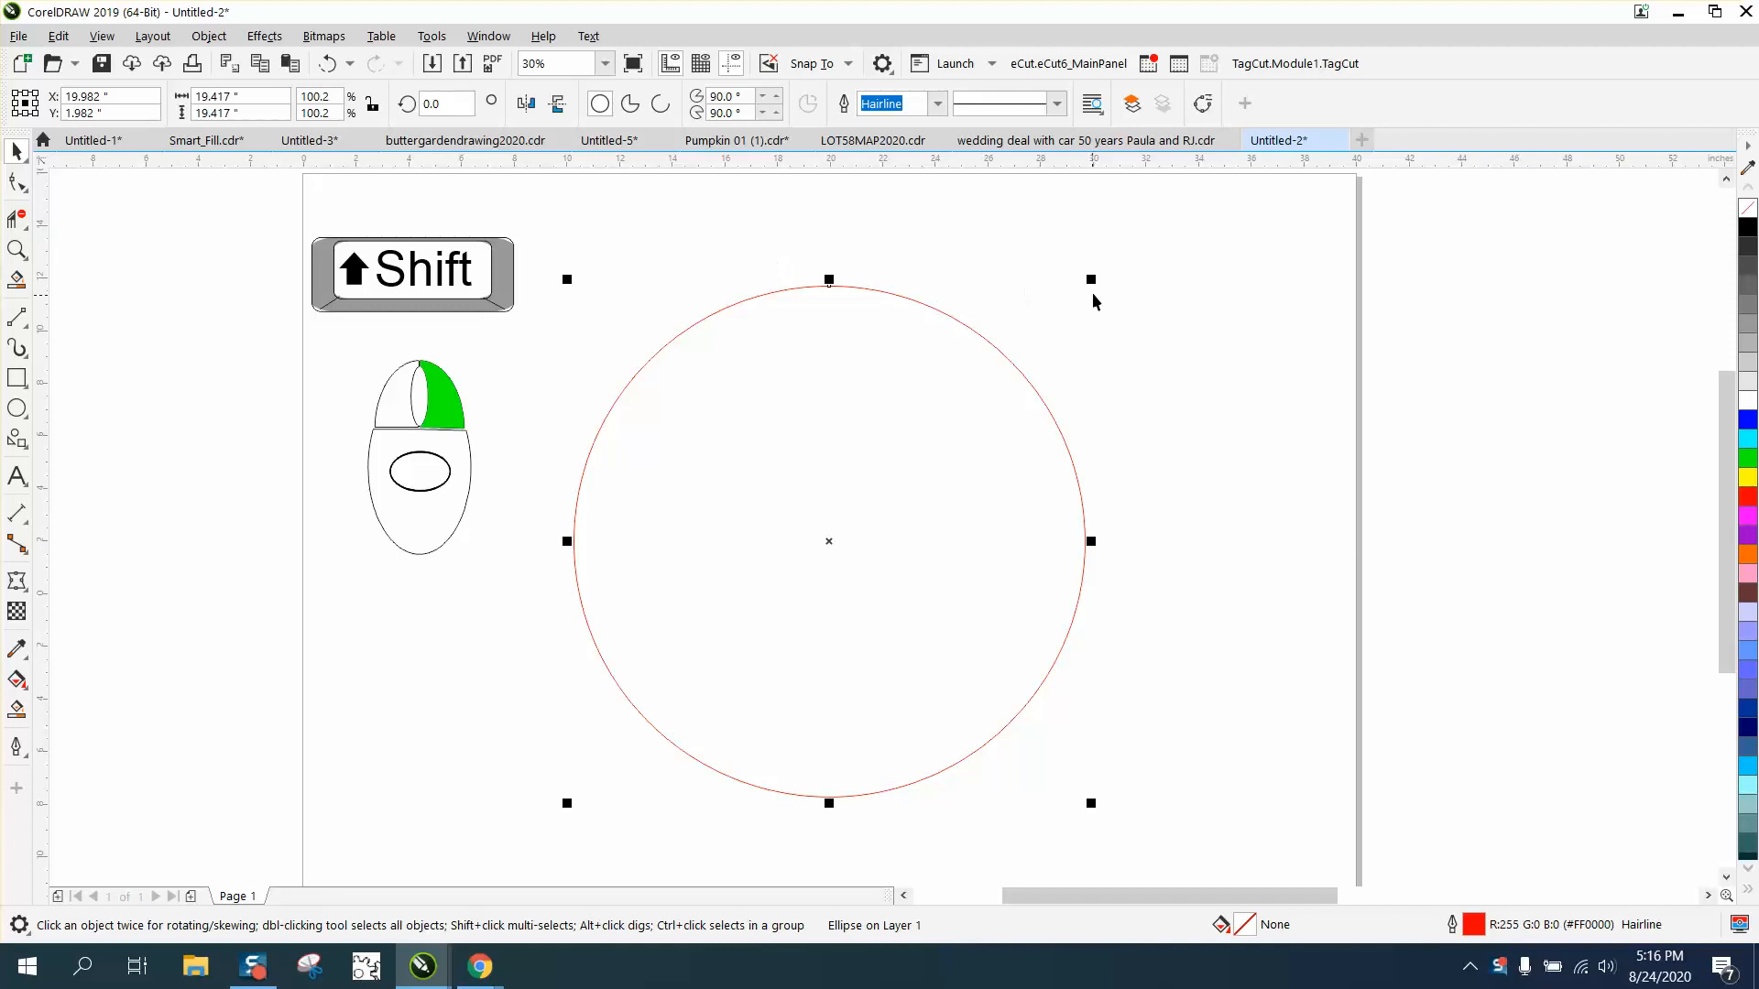
mouse_move(848, 568)
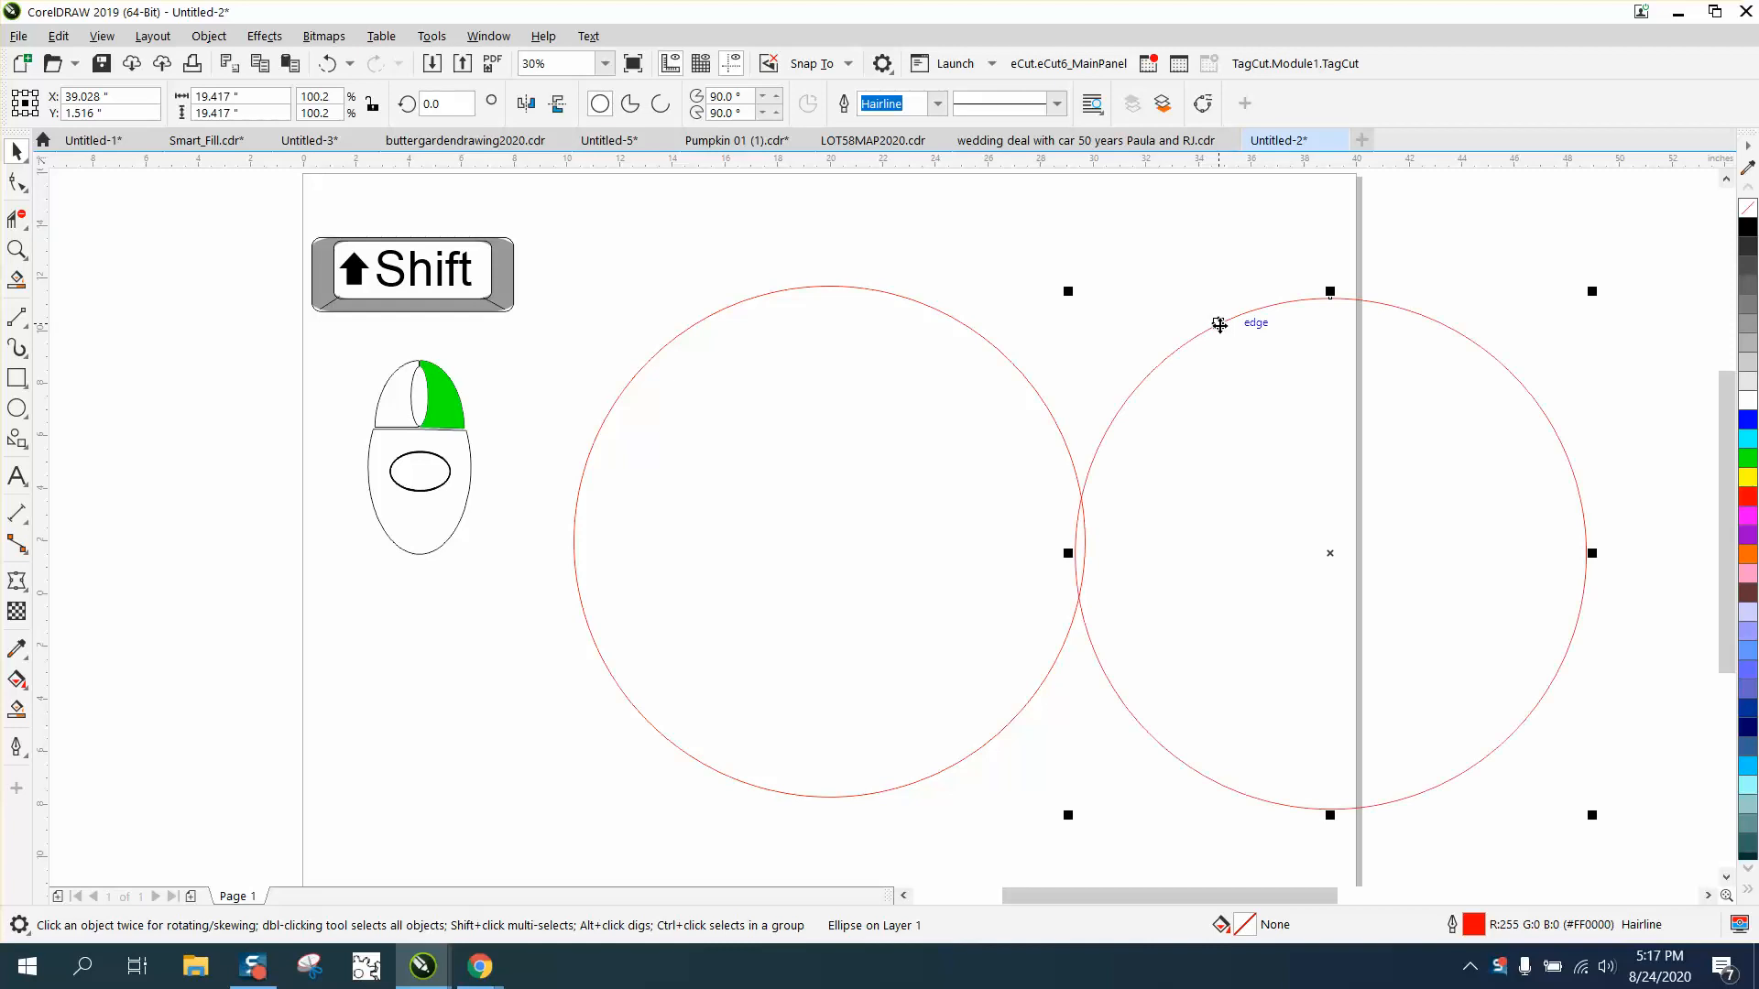
mouse_move(487, 387)
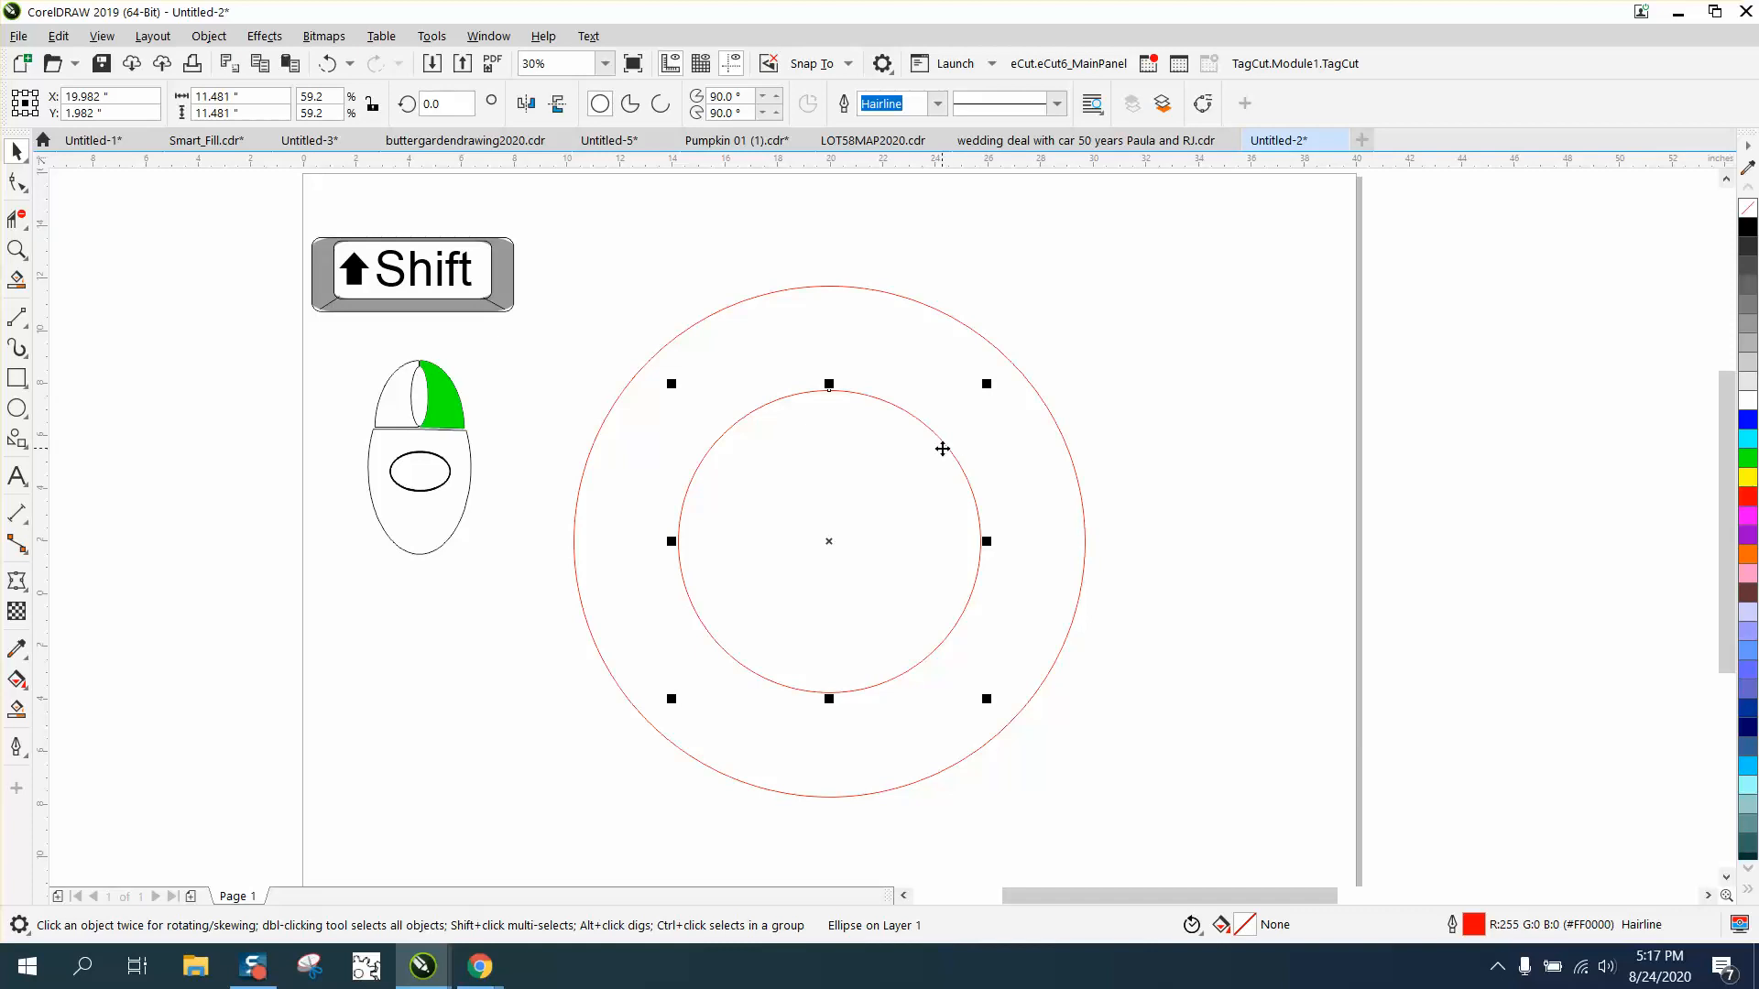
Step: Zoom in on the concentric pair of red circles to view them larger
click(18, 251)
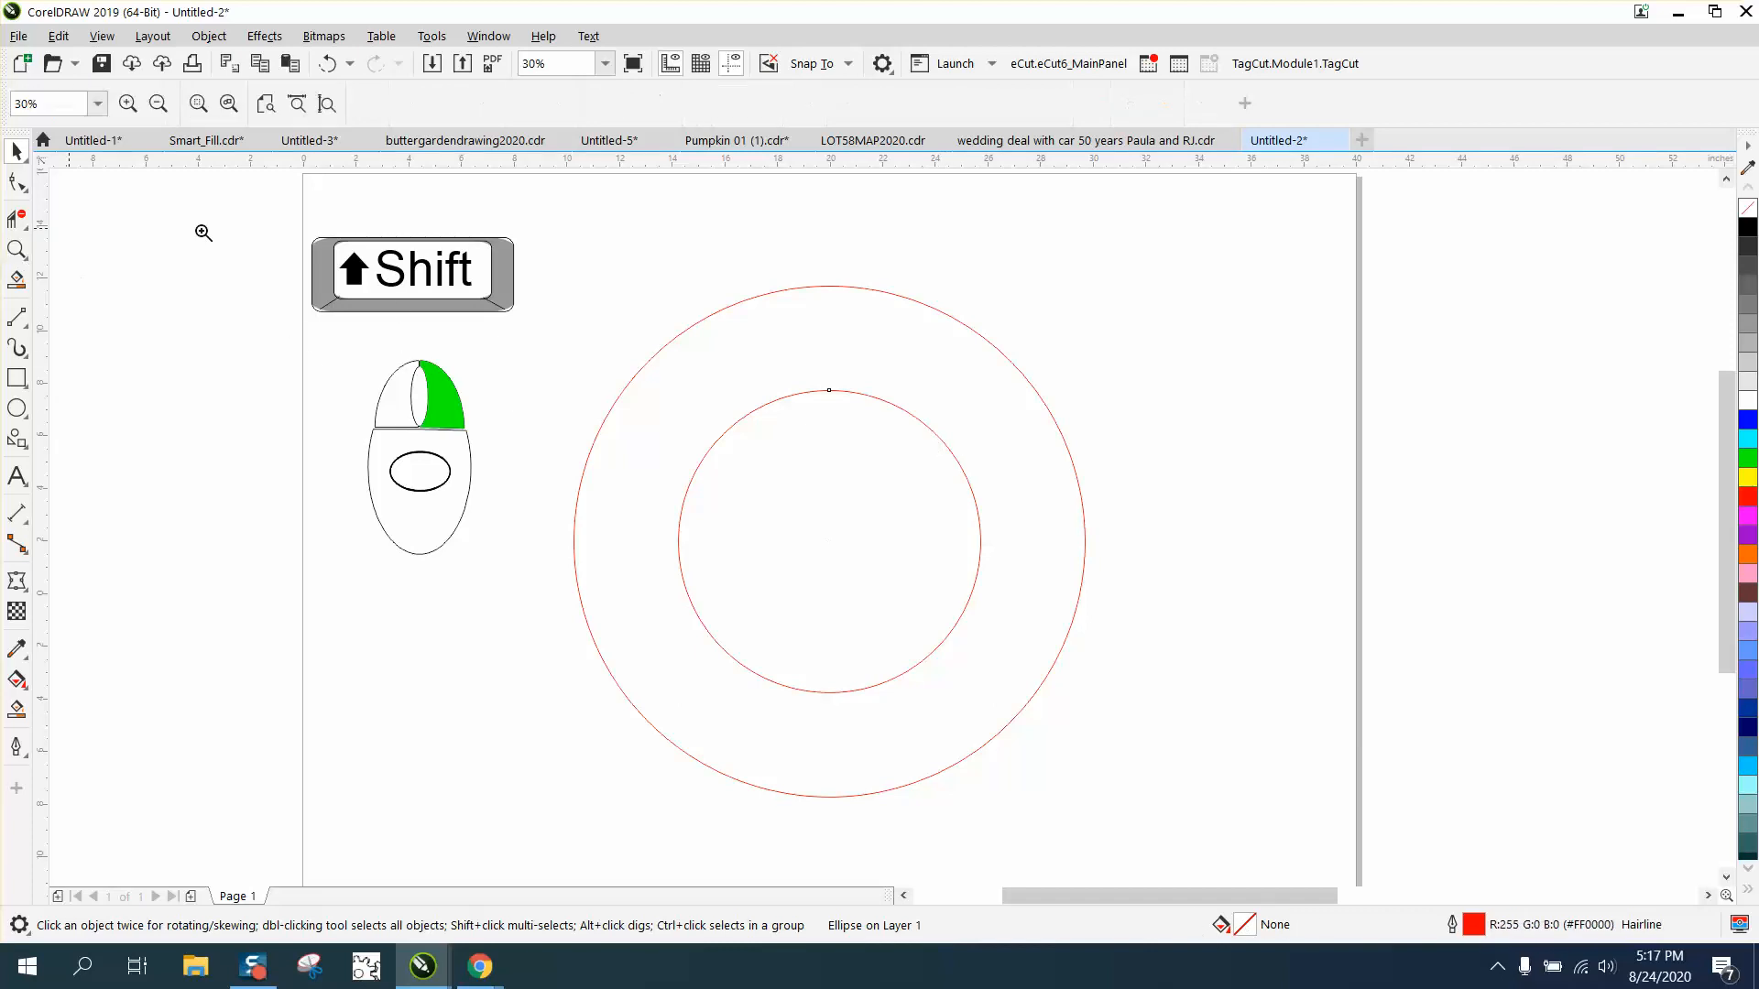
click(204, 233)
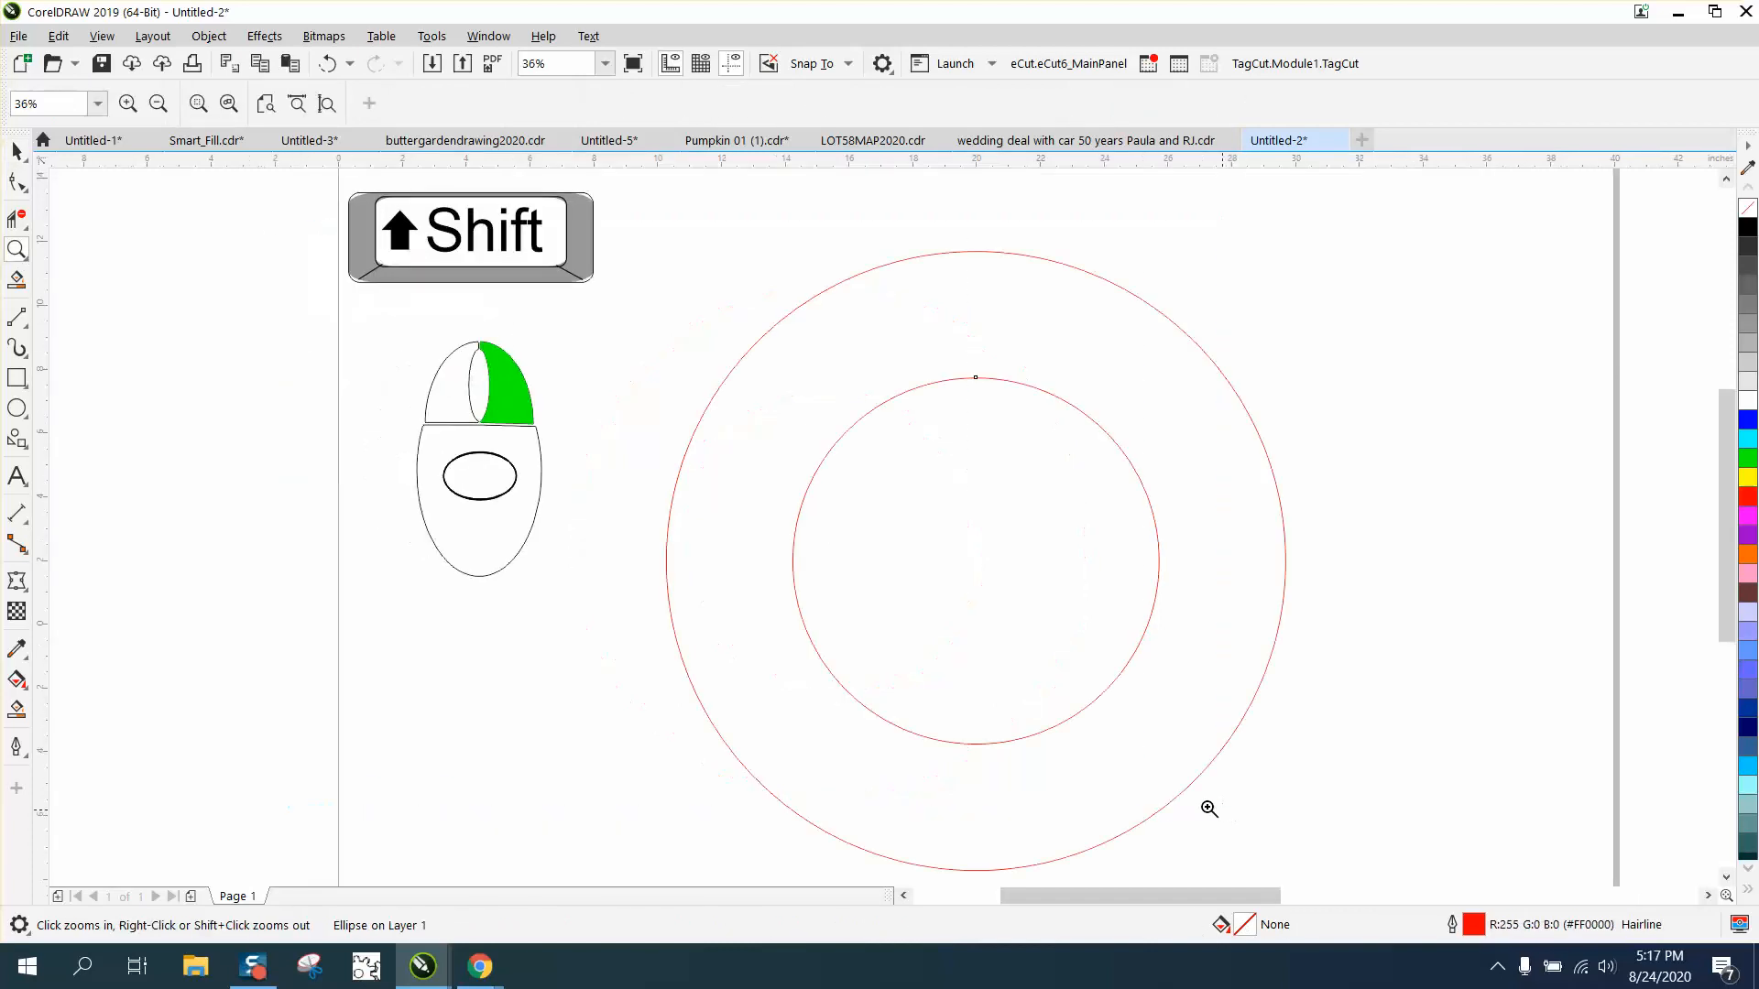